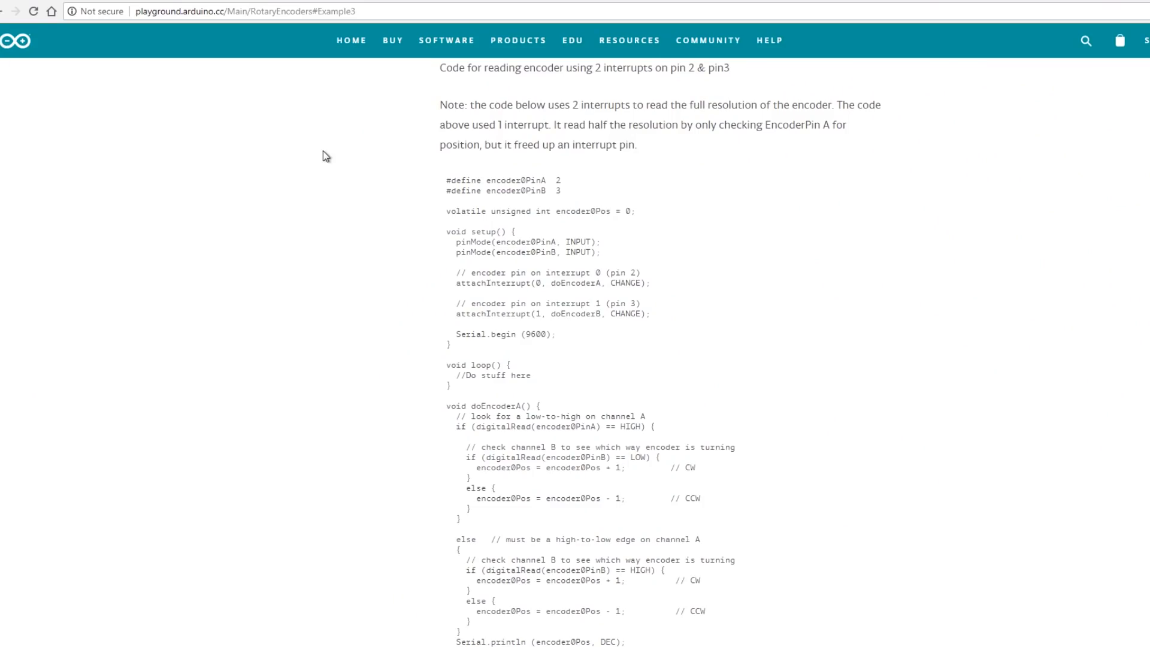
mouse_move(259, 8)
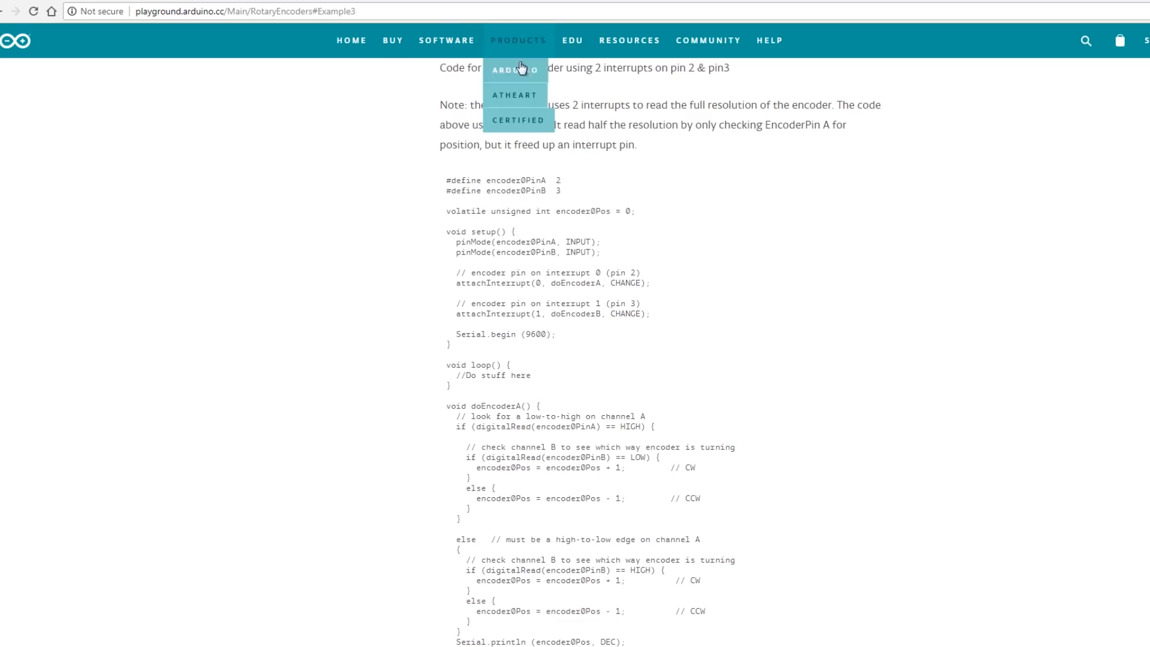
- Open the Serial Monitor at 115200 baud to watch encoder positions and PID outputs stream
scroll("down", 3)
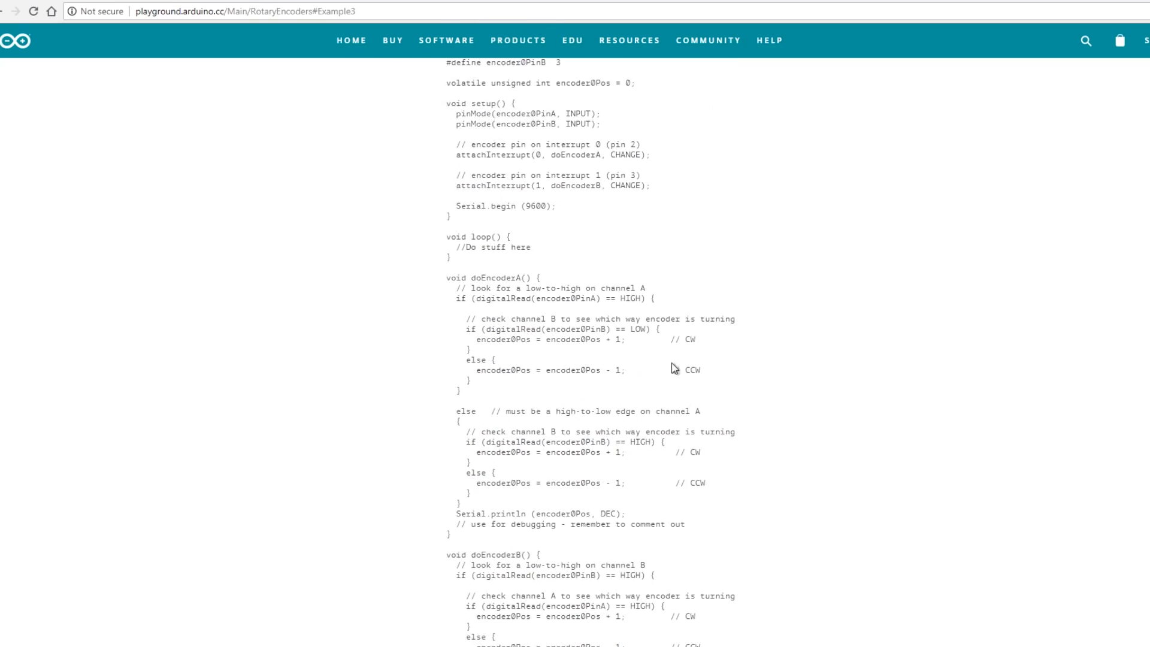
scroll("up", 3)
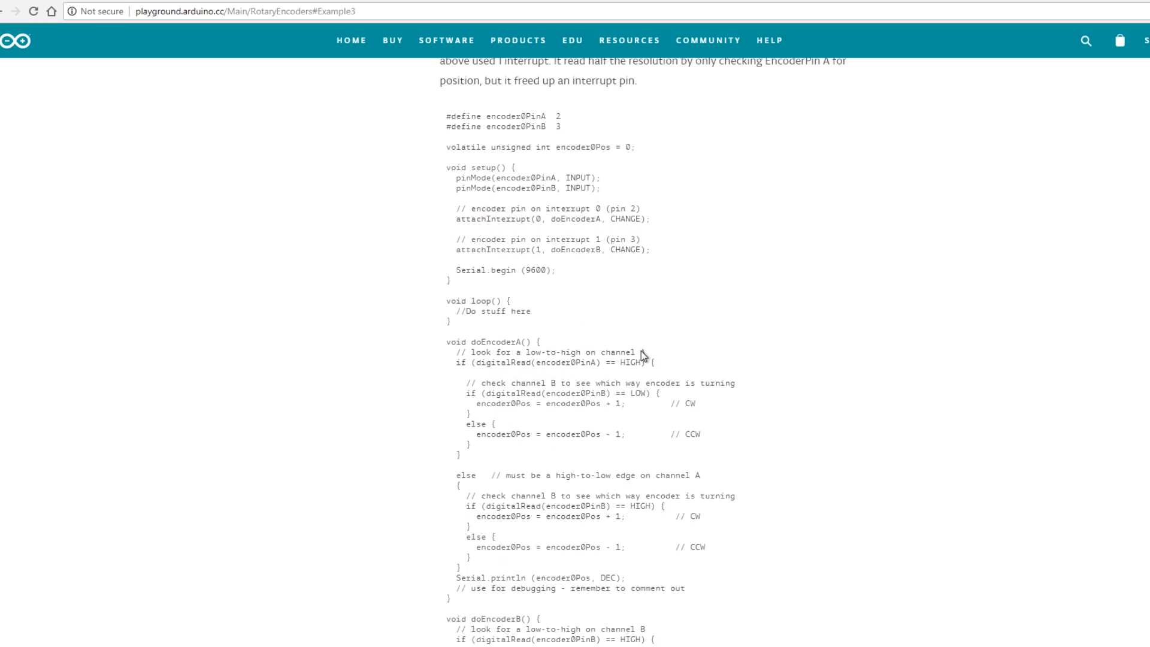
mouse_move(696, 333)
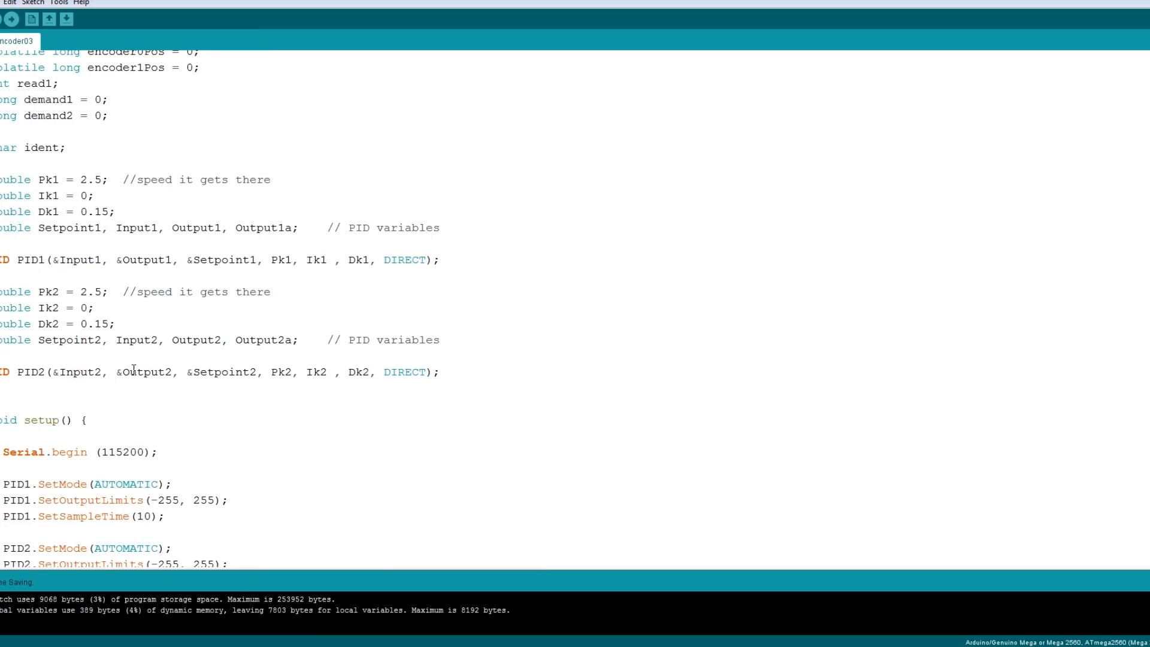
scroll("down", 3)
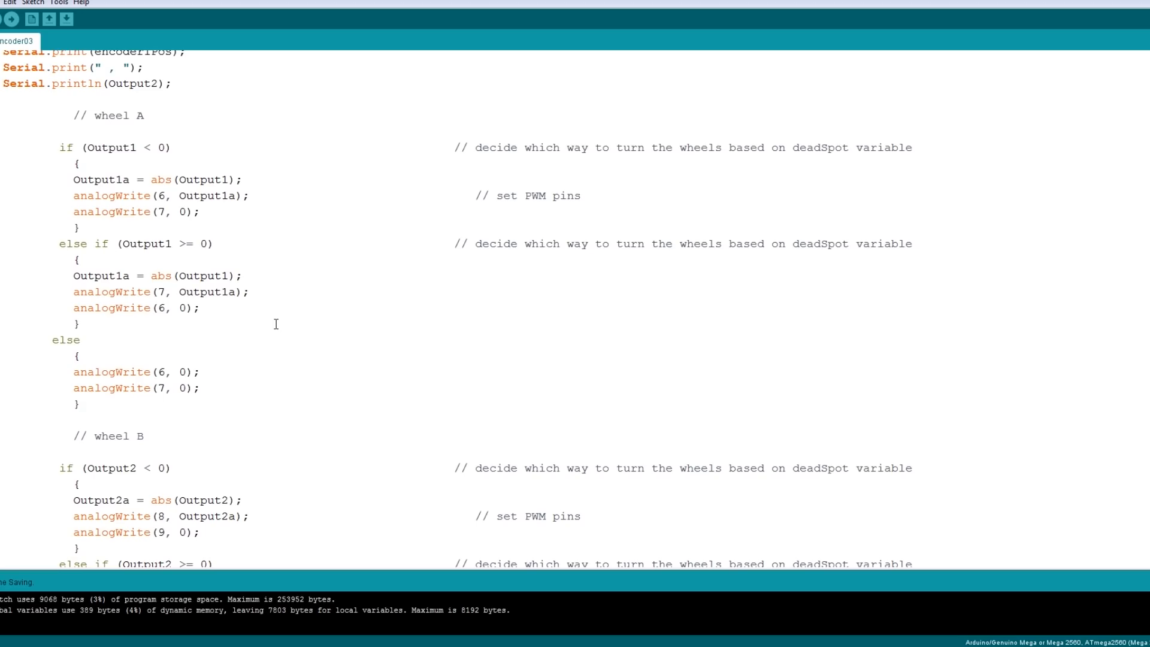
scroll("down", 3)
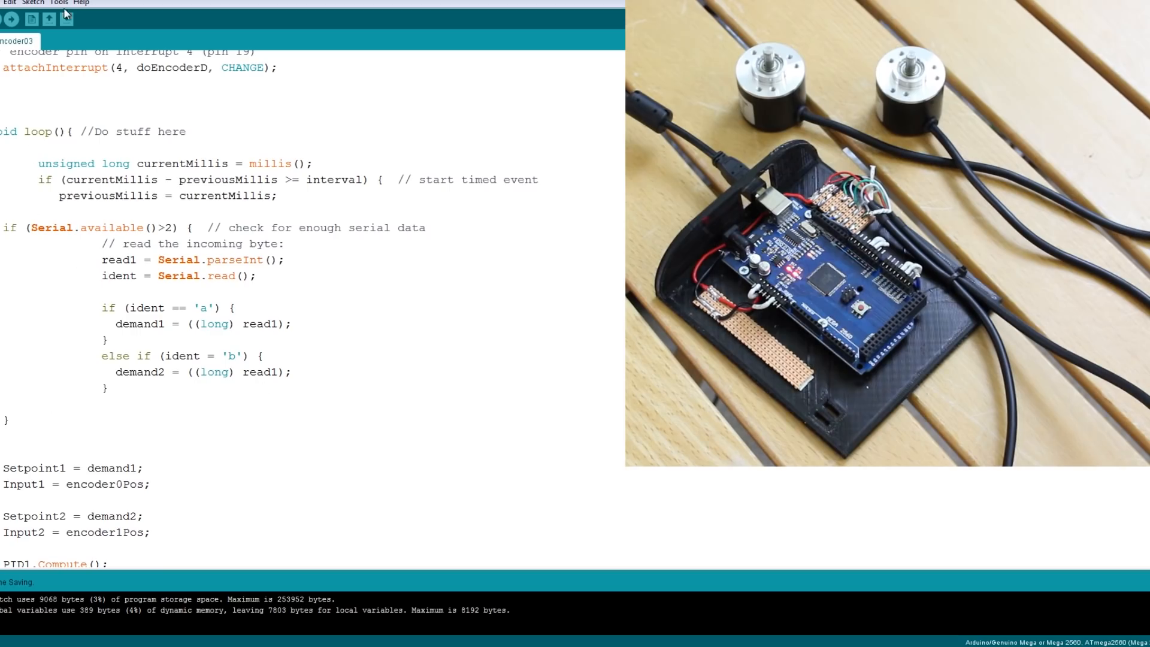
left_click(66, 19)
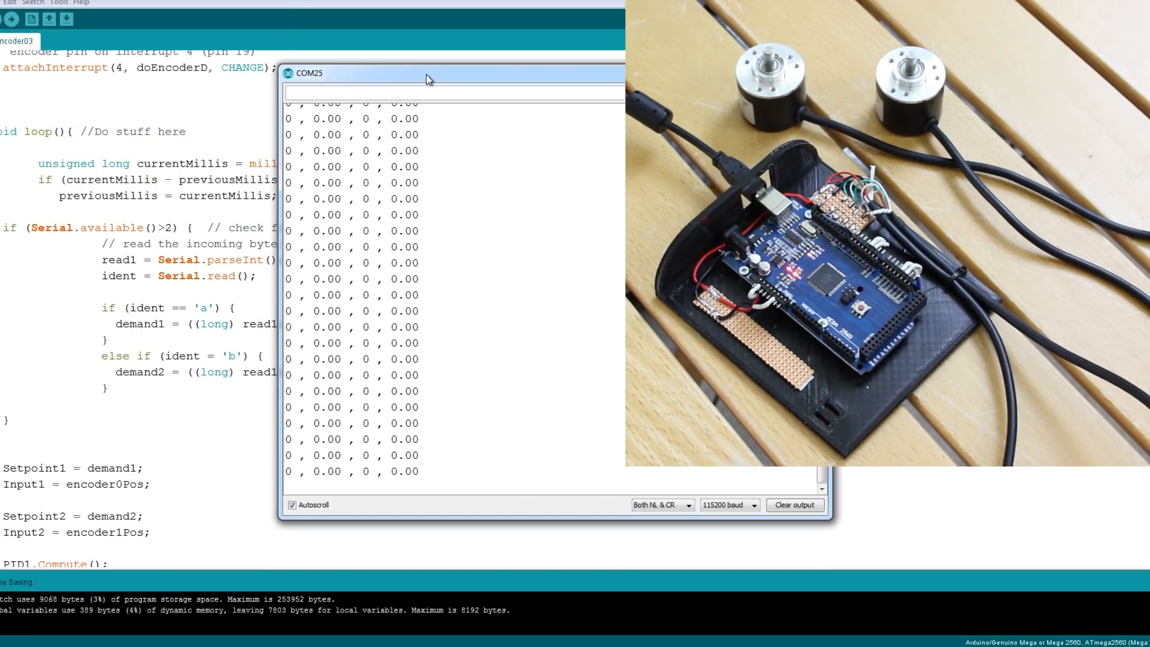
mouse_move(318, 174)
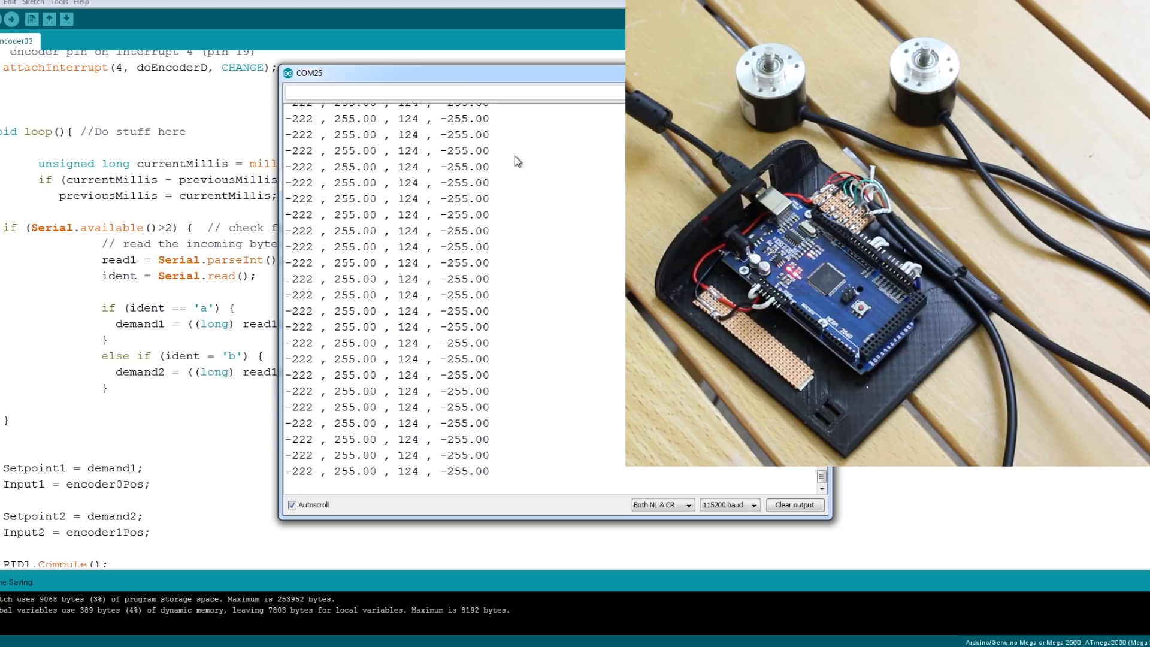
- Reopen the Serial Monitor from the Tools menu, resetting encoder and PID readings to zero
left_click(58, 2)
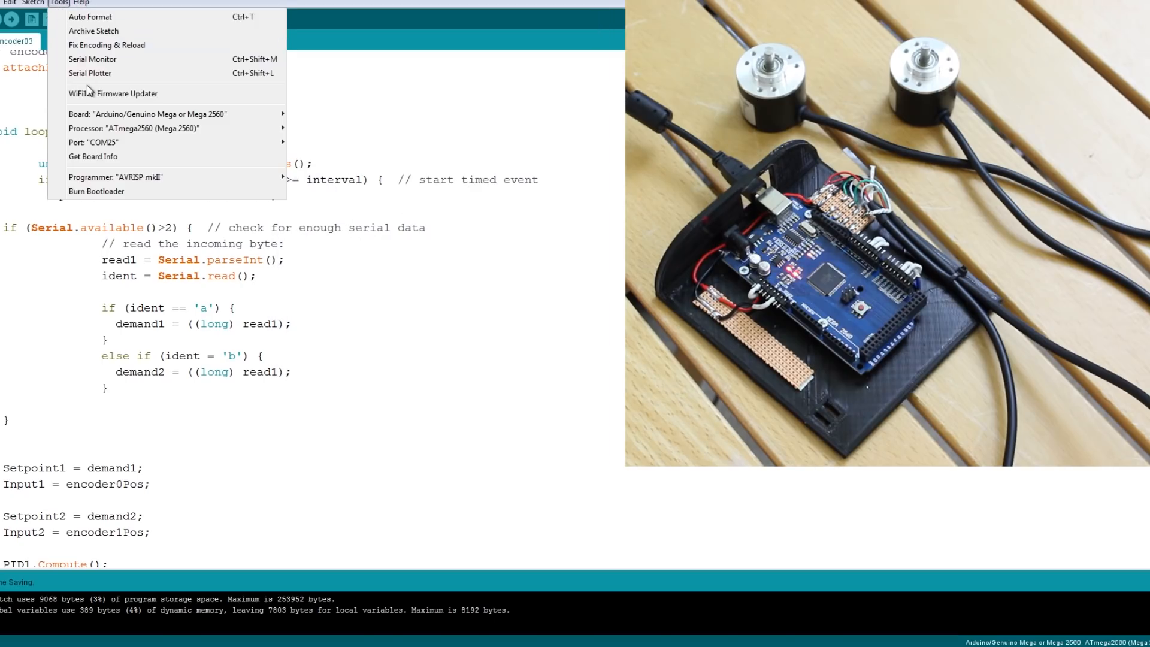
left_click(92, 59)
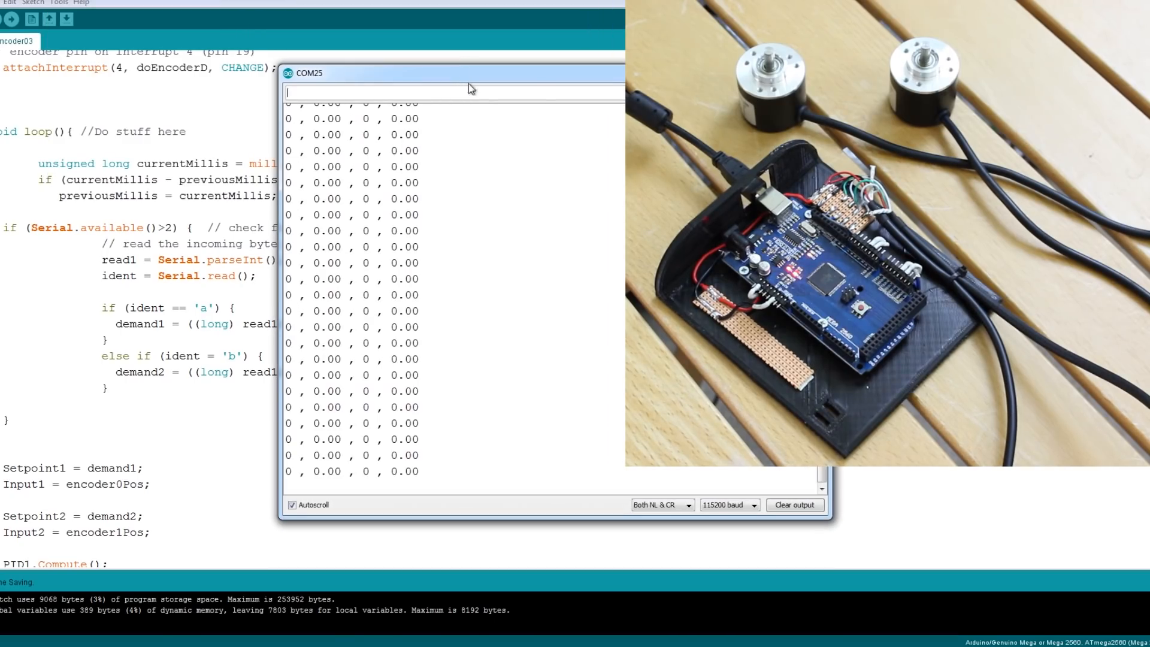
mouse_move(547, 81)
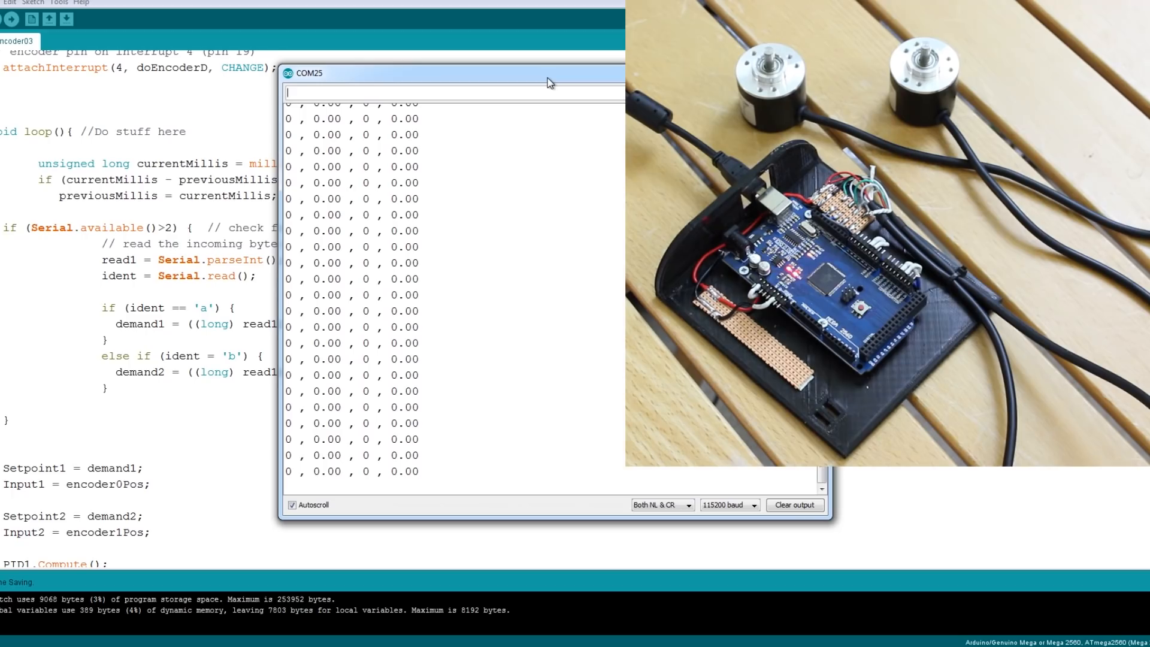